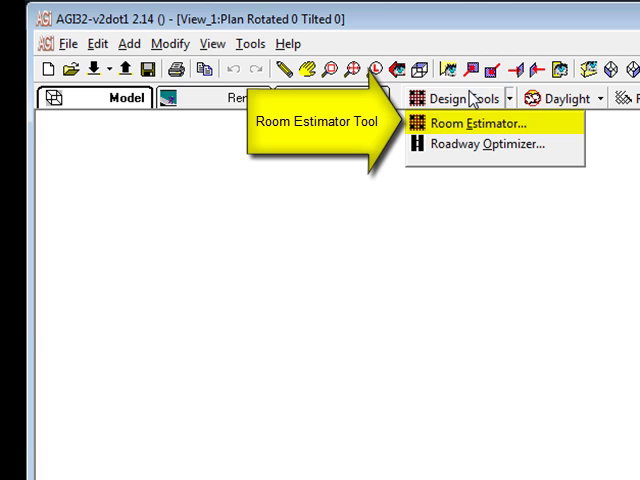
mouse_move(471, 97)
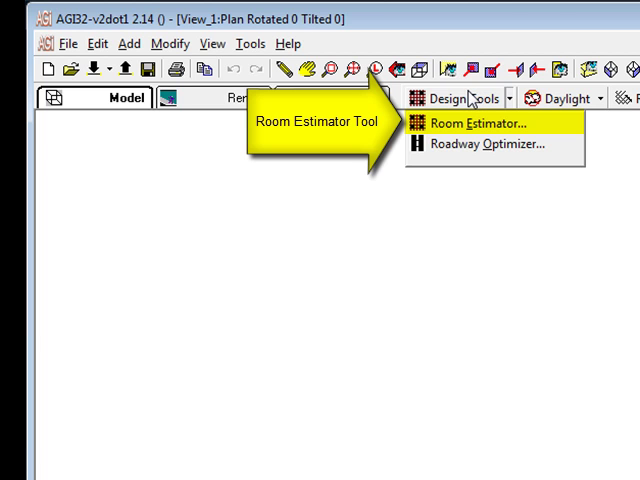
Step: Switch the Model Toolkit to its Luminaire tab
click(472, 123)
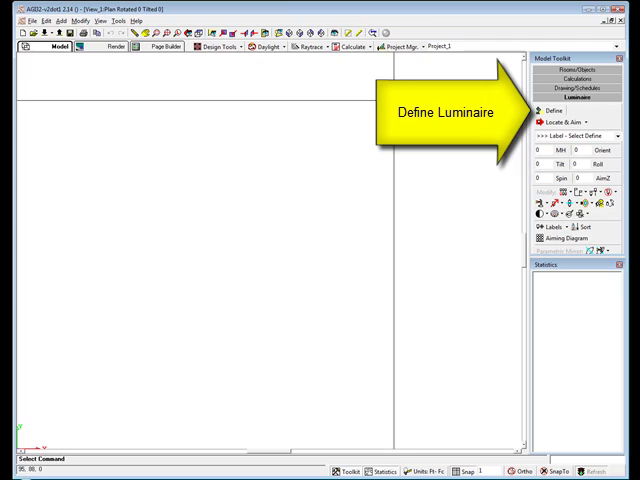
Step: Define a new luminaire from zlf2 under ZL-Fluorescent in the Z-Lux Sample Instabase
click(549, 115)
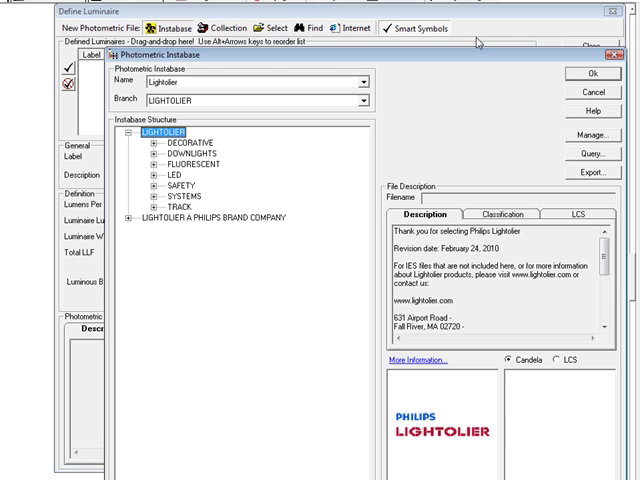
mouse_move(455, 70)
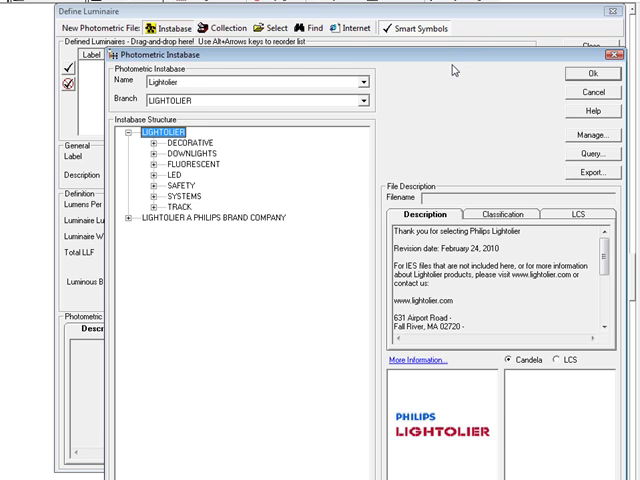
click(358, 82)
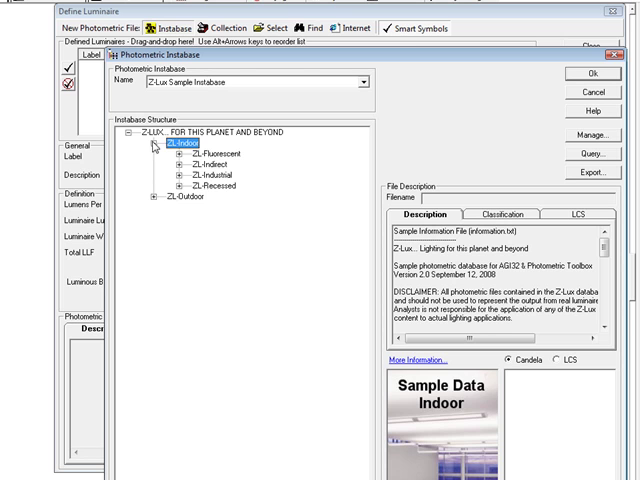
click(178, 159)
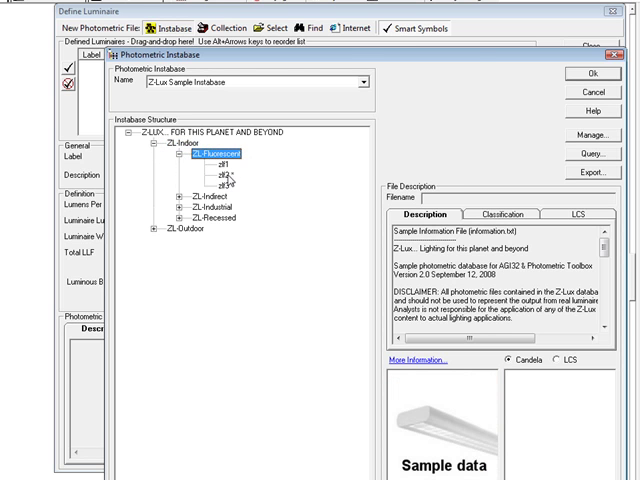
click(578, 74)
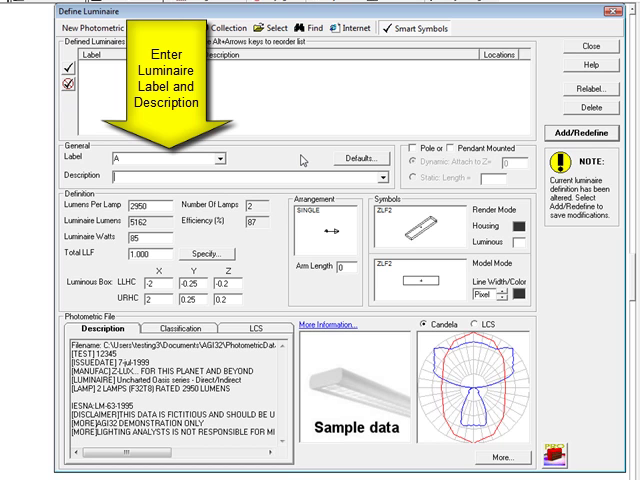
Step: Describe luminaire A as '2-Lamp direct/indirect fluorescent'
text(2-Lamp direct/indirect)
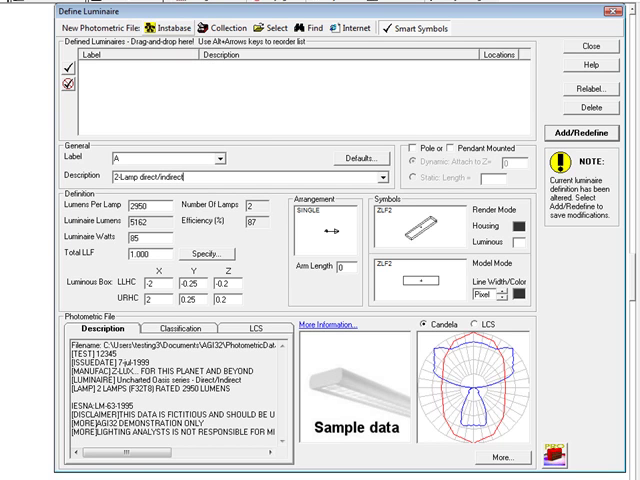
text(fluorescent)
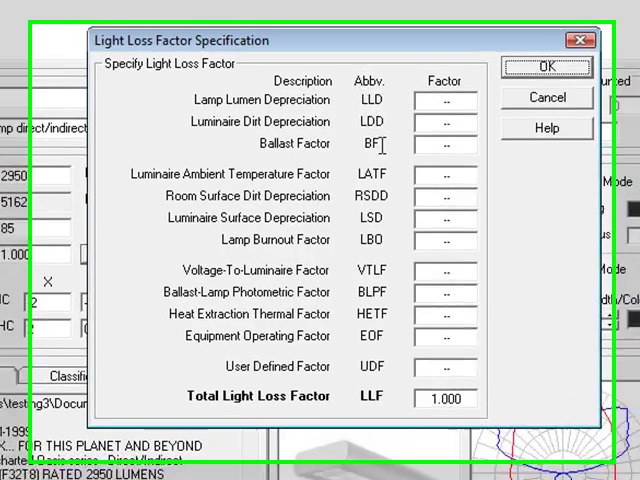
Step: Enter LLD 0.95, LDD 0.9 and BF 0.9 for a 0.770 total light loss factor
text(.95)
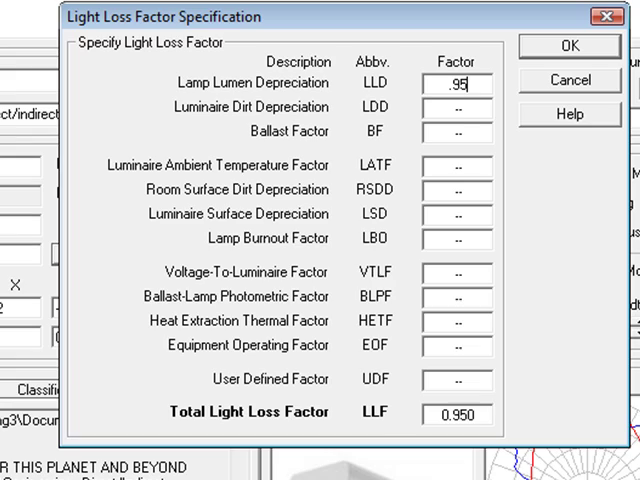
text(.9)
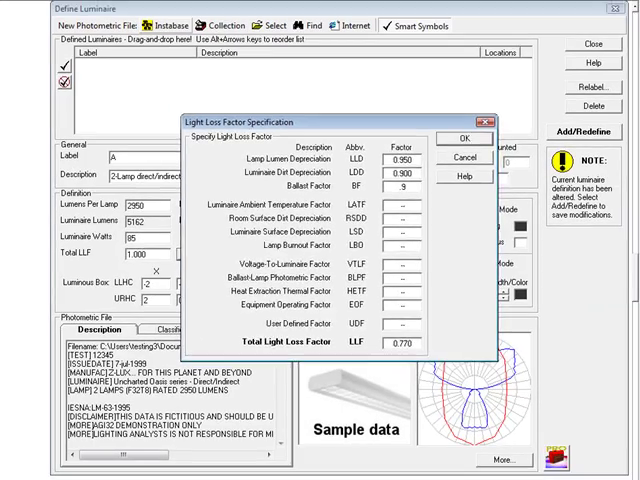
click(445, 136)
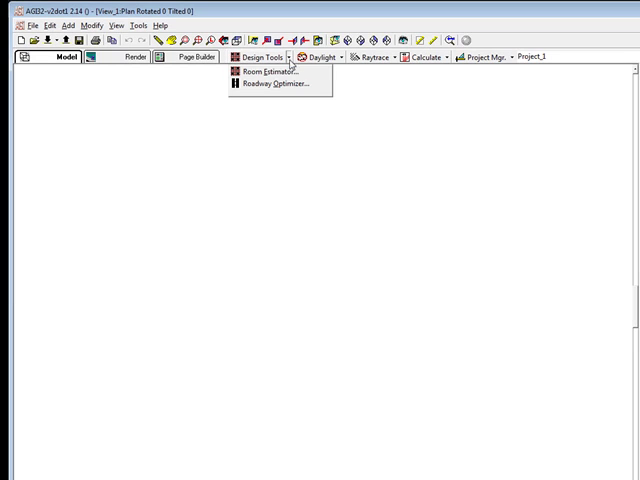
Step: Start a Room Estimator run described as 'Label A - Direct Indirect'
click(265, 72)
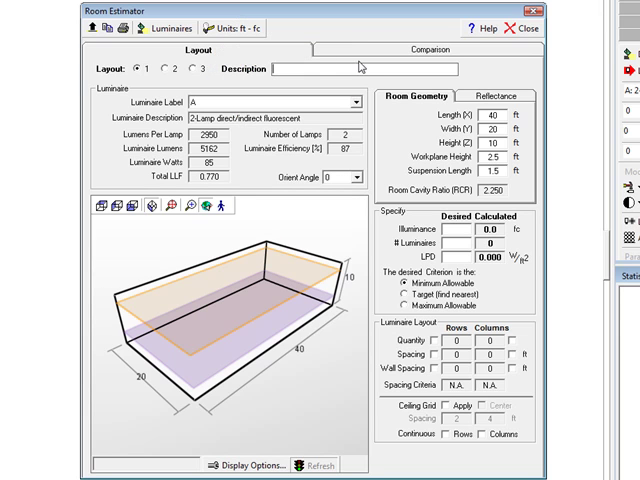
text(Label A)
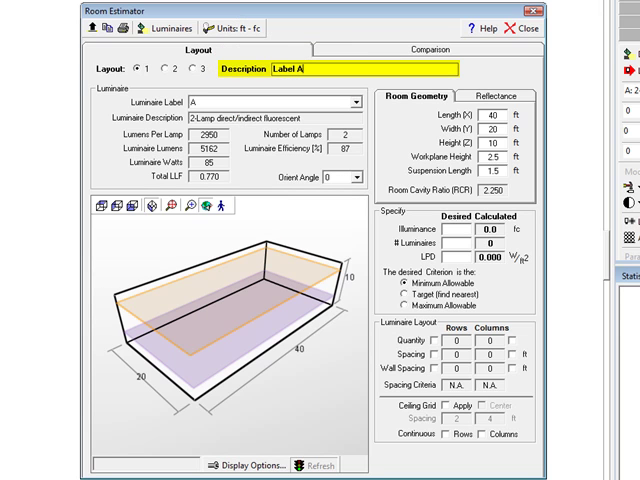
text(- Direct Indirect)
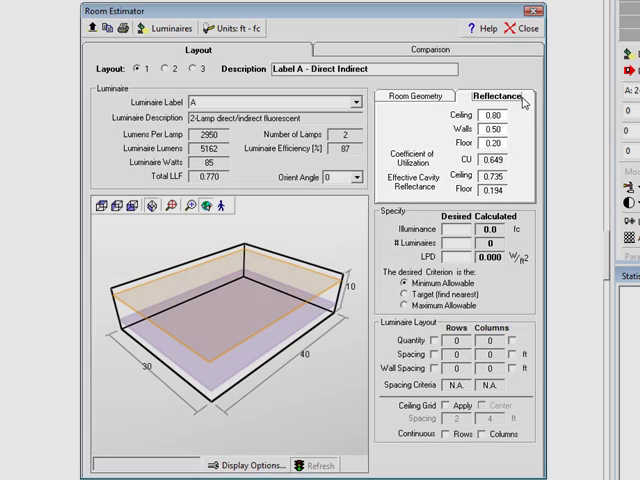
Step: Enter reflectances of 0.8 ceiling, 0.5 walls and 0.2 floor
click(489, 114)
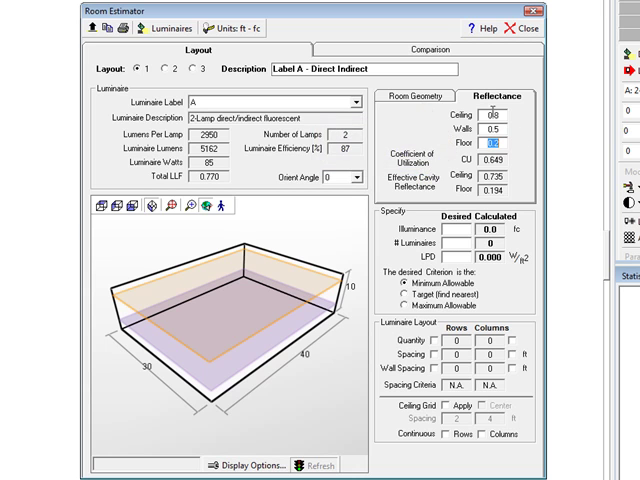
click(412, 96)
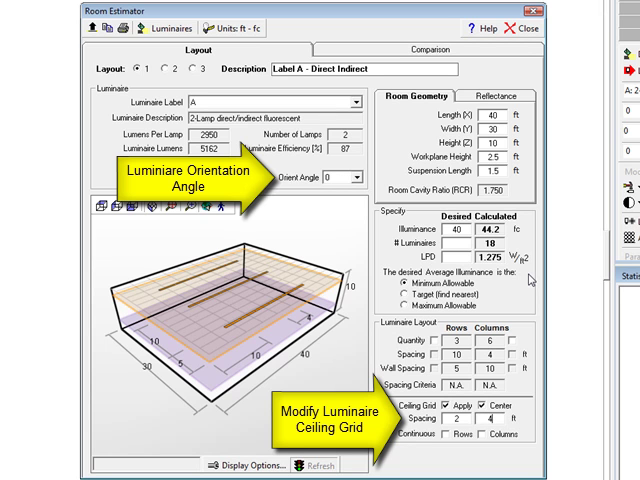
Step: Change the centred ceiling grid spacing to 4 by 2 ft
click(461, 418)
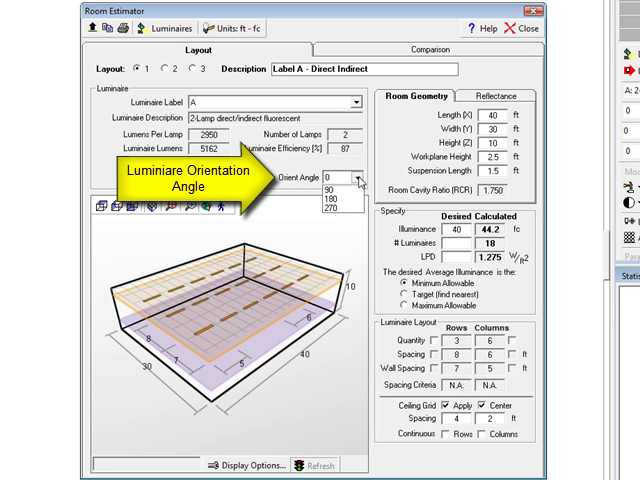
Step: Rotate the luminaires to a 90° orient angle
click(320, 190)
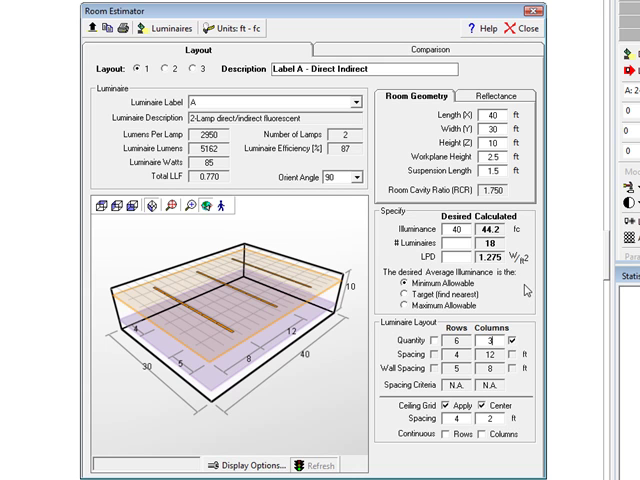
mouse_move(163, 27)
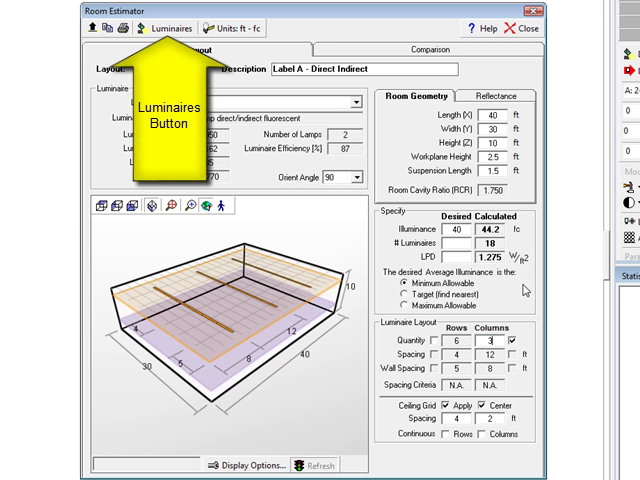
Step: Load the zlf4.ies photometric file into a new luminaire definition
click(166, 27)
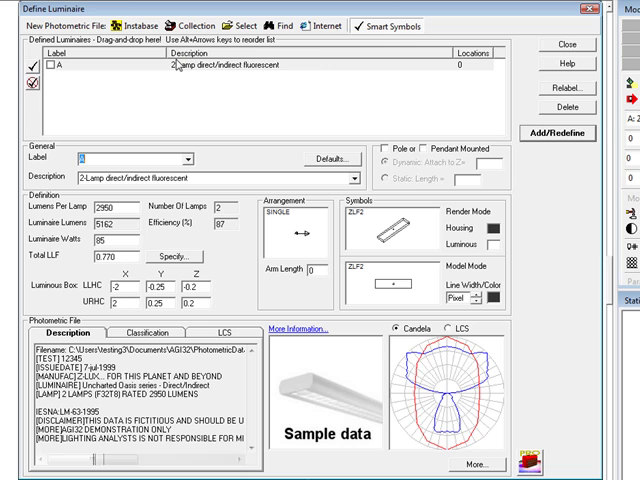
mouse_move(318, 58)
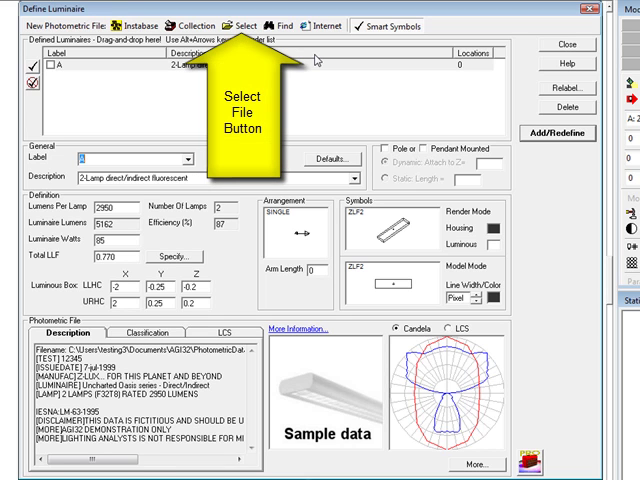
click(241, 26)
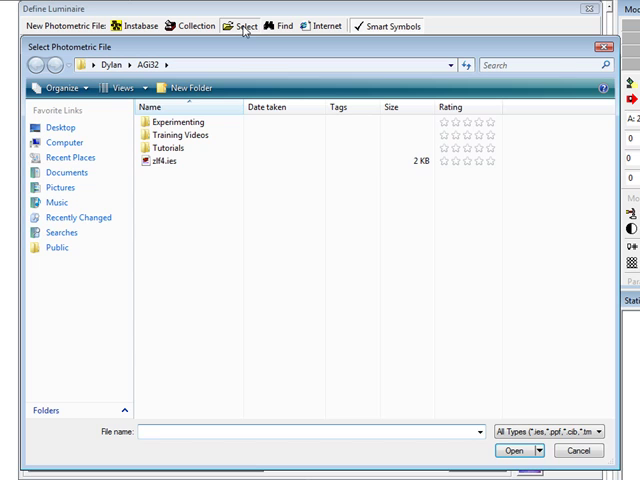
click(169, 161)
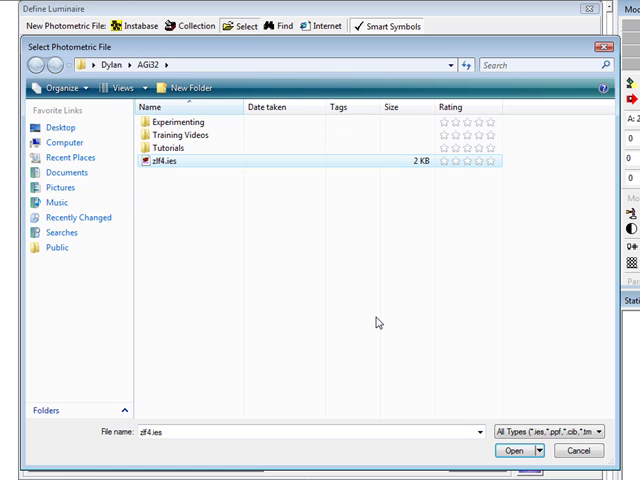
click(513, 451)
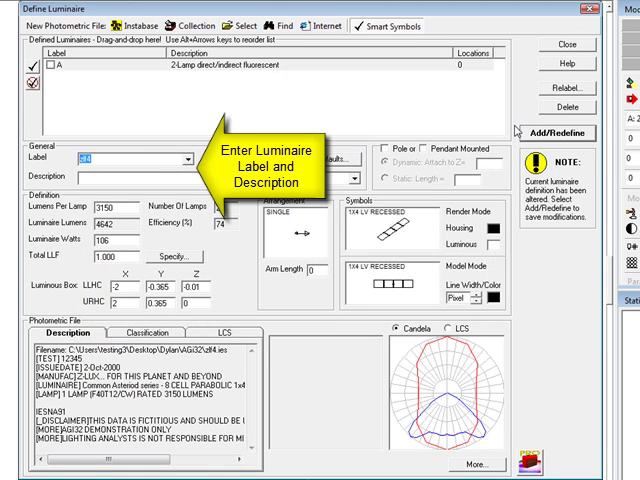
Step: Label the luminaire B and describe it as '2-Lamp recessed fluorescent'
text(B)
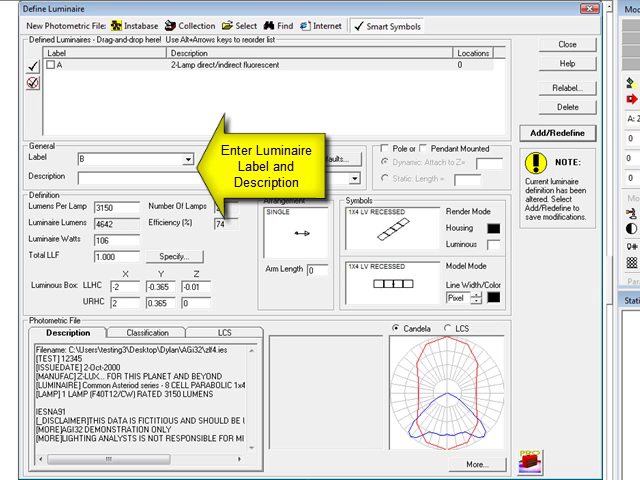
text(2-Lamp i)
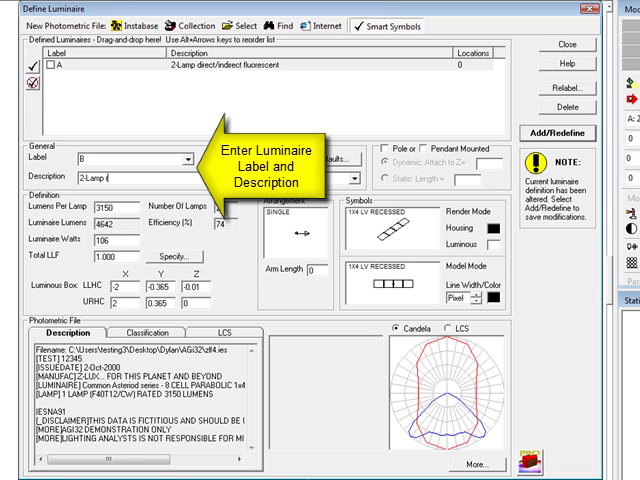
text(recessed fluo)
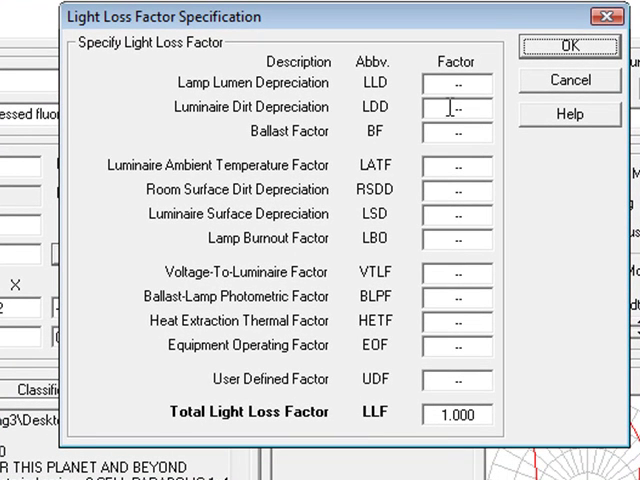
Step: Enter 0.9 luminaire dirt depreciation for luminaire B and move on to ballast factor
text(.900)
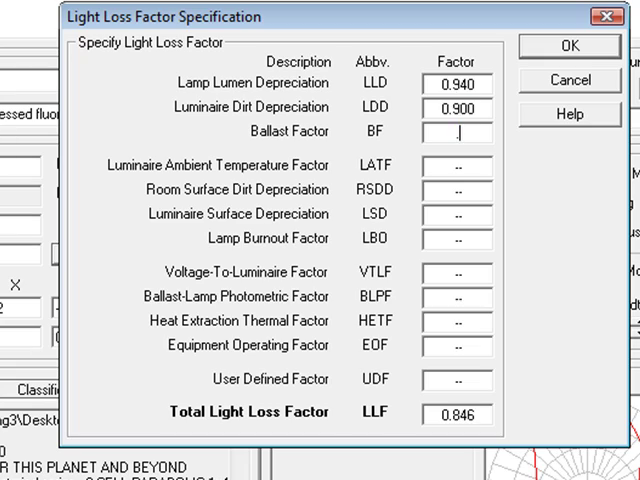
click(567, 45)
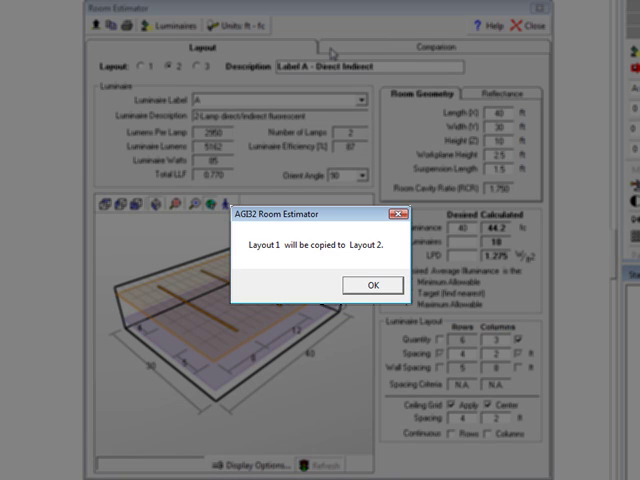
Step: Accept copying layout 1 into layout 2 as the base for Label B – Recessed
click(371, 285)
text(0)
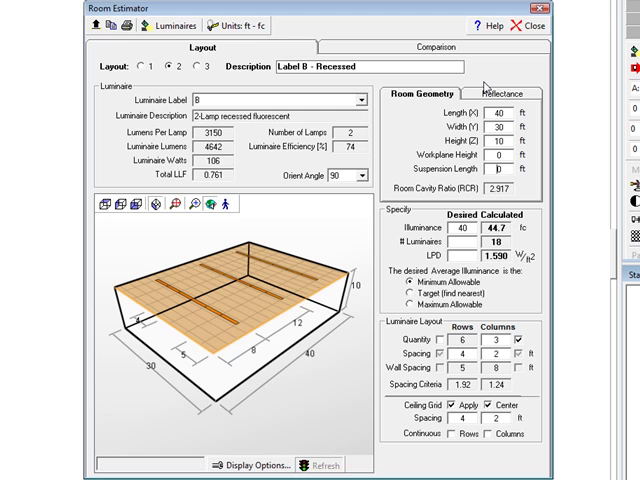
mouse_move(480, 82)
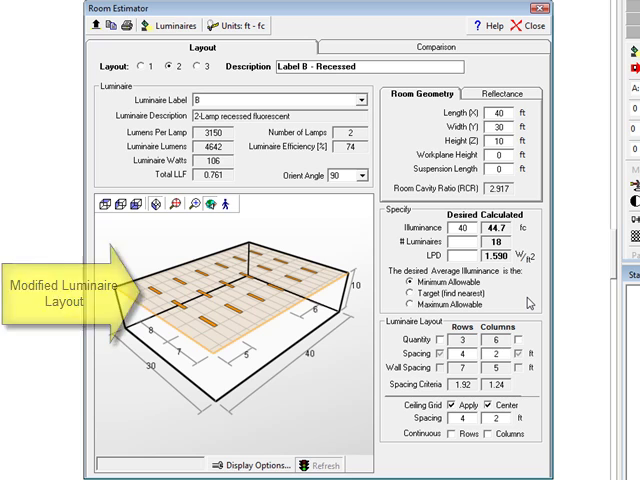
Step: Compare layouts 1 and 2 side by side on the Comparison tab
click(433, 47)
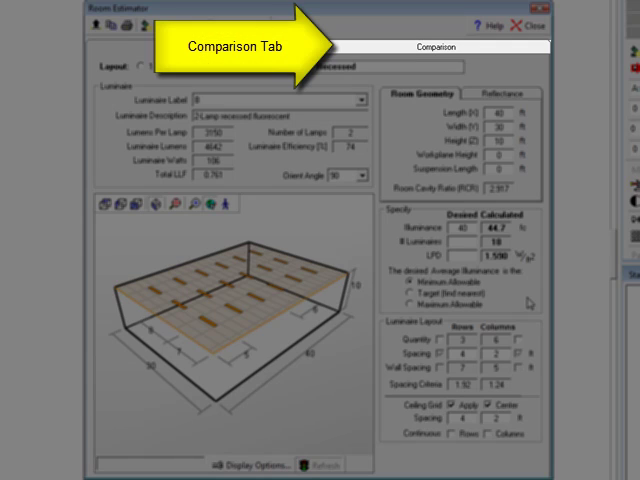
click(433, 47)
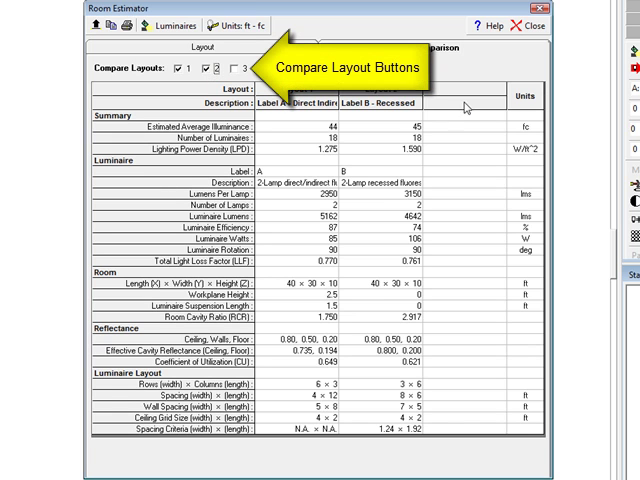
click(434, 47)
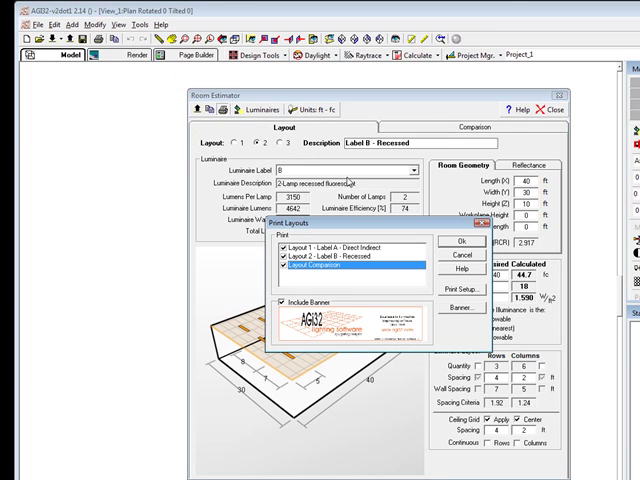
Step: Include the layout comparison with layouts 1 and 2 in the printout
click(461, 242)
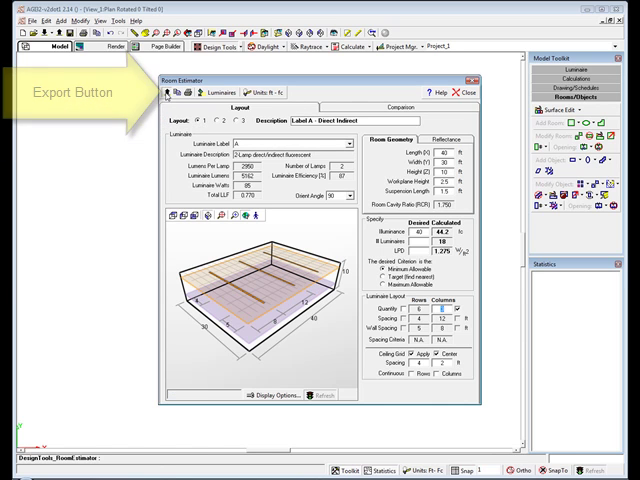
Step: Export layout 1 from Room Estimator into the model as a room
click(186, 91)
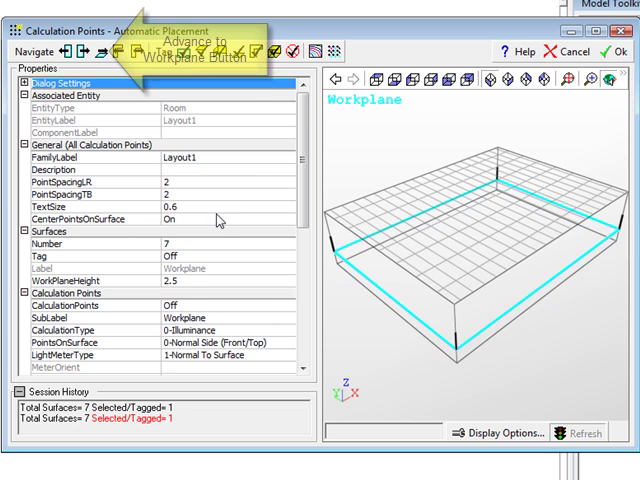
Step: Turn on calculation points for layout 1's 2.5 ft workplane and accept placement
click(180, 313)
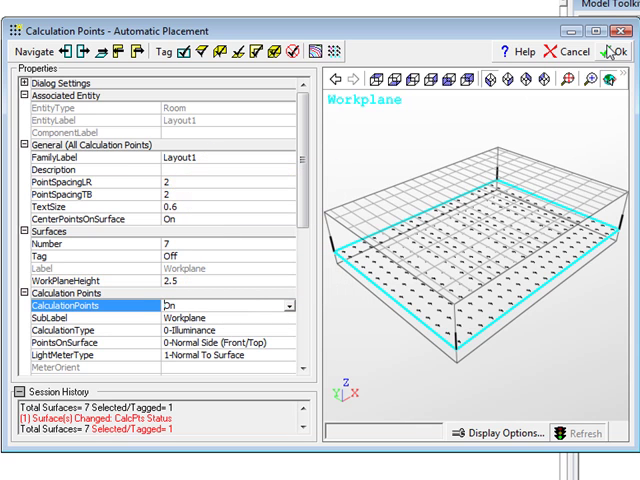
click(608, 52)
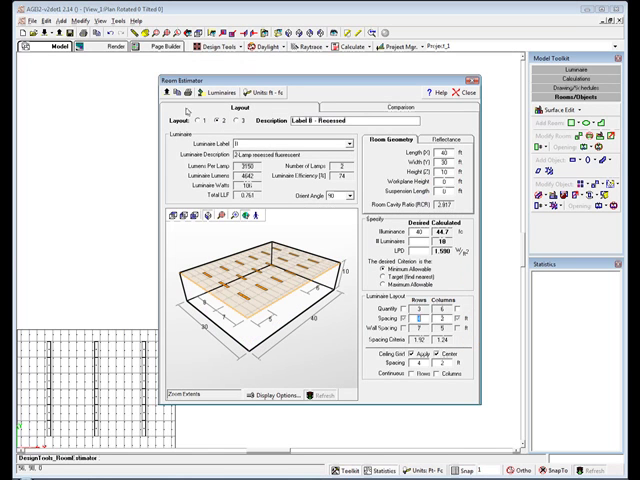
Step: Export layout 2 into the model as a second room beside layout 1
click(459, 91)
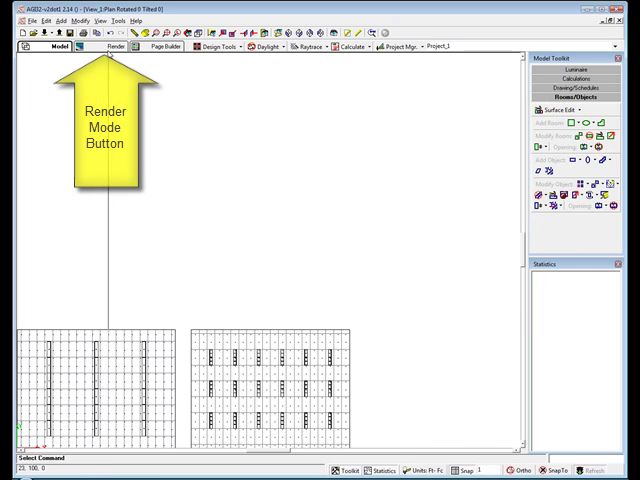
click(116, 46)
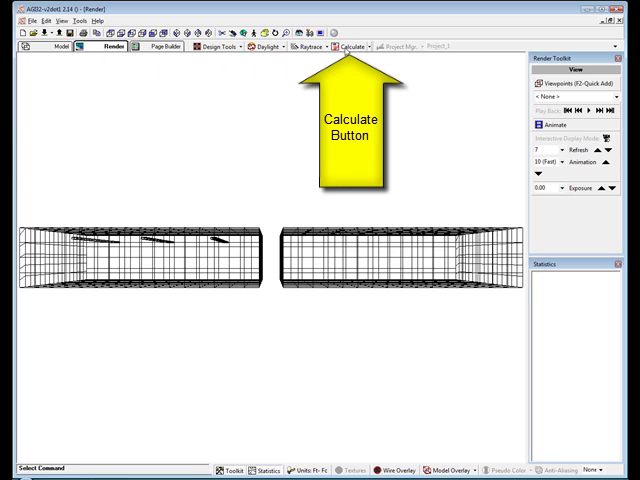
Step: Calculate illuminance, giving workplane averages of 41.92 fc and 53.30 fc
click(348, 46)
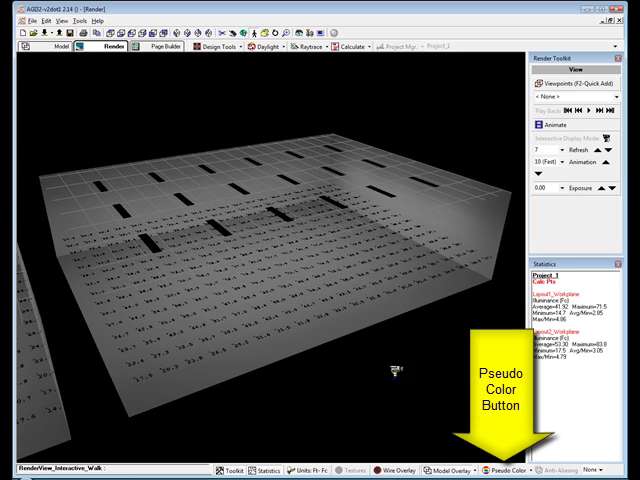
Step: Display the rendered illuminance in pseudo color with a 0–150 fc scale
click(506, 467)
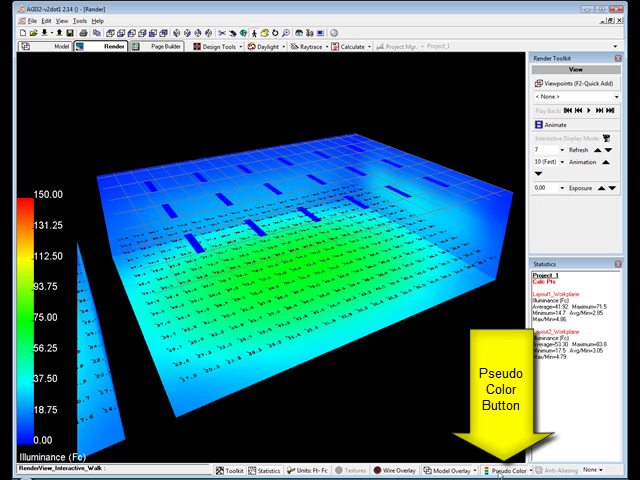